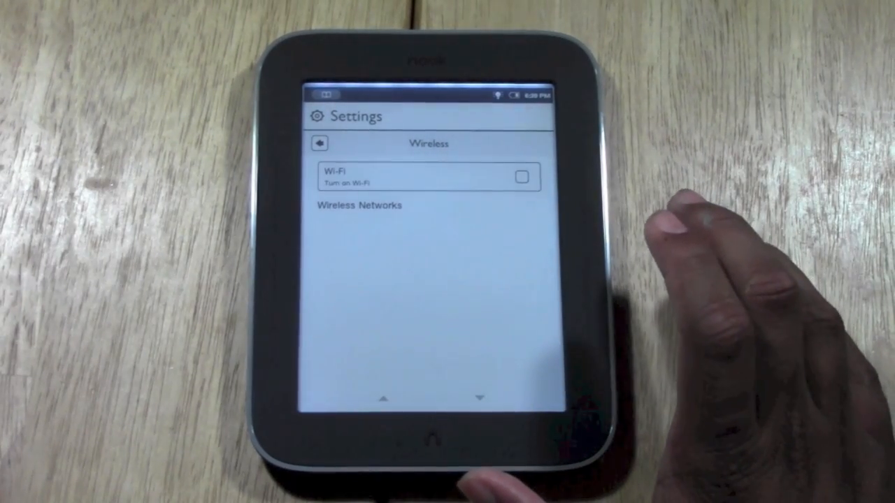
mouse_move(713, 266)
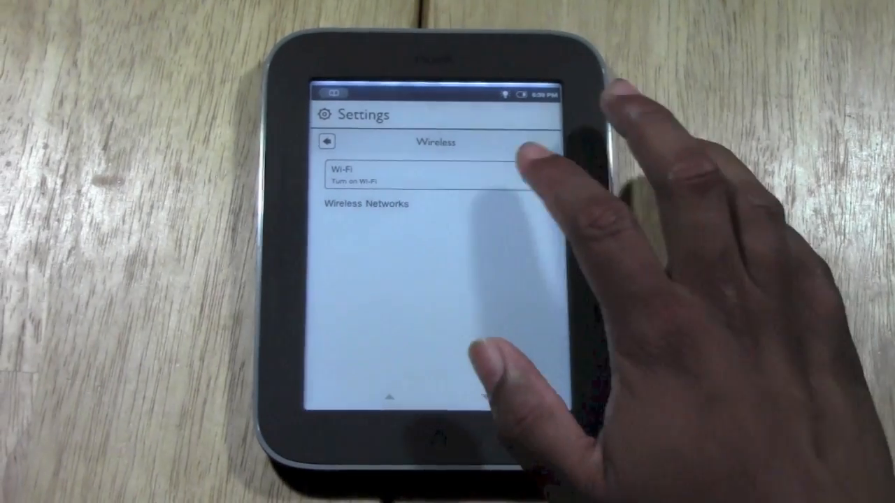
- Enable the 'Turn on Wi-Fi' checkbox on the Wireless settings screen
click(433, 176)
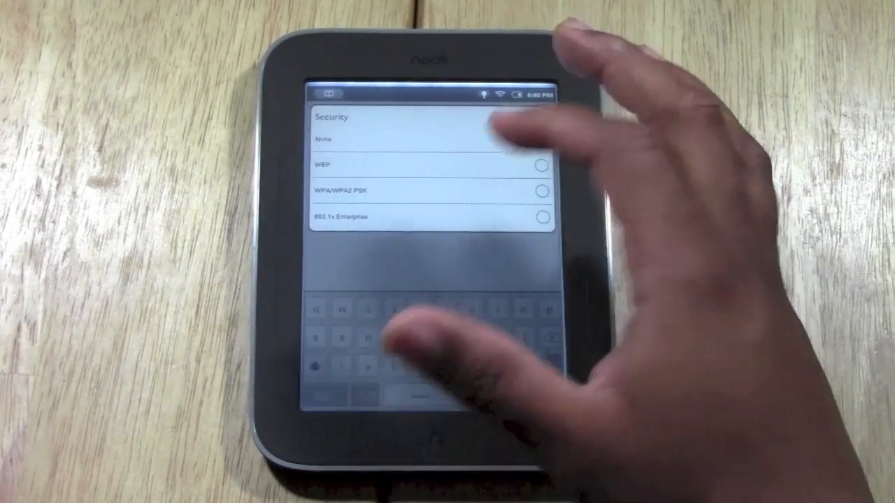
- Select the network's security type from None, WEP, WPA/WPA2 PSK or 802.1x Enterprise
click(543, 140)
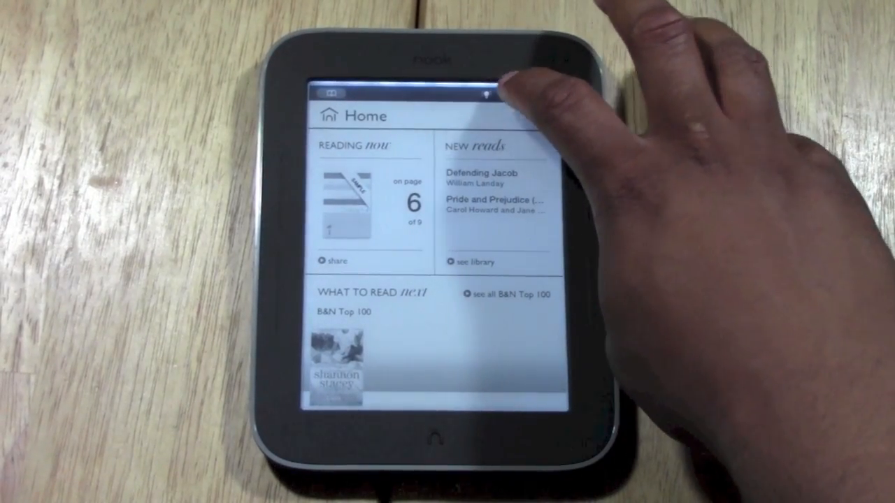
- From the Home status bar's Quick Settings, switch Wi-Fi off while GlowLight stays on
click(486, 95)
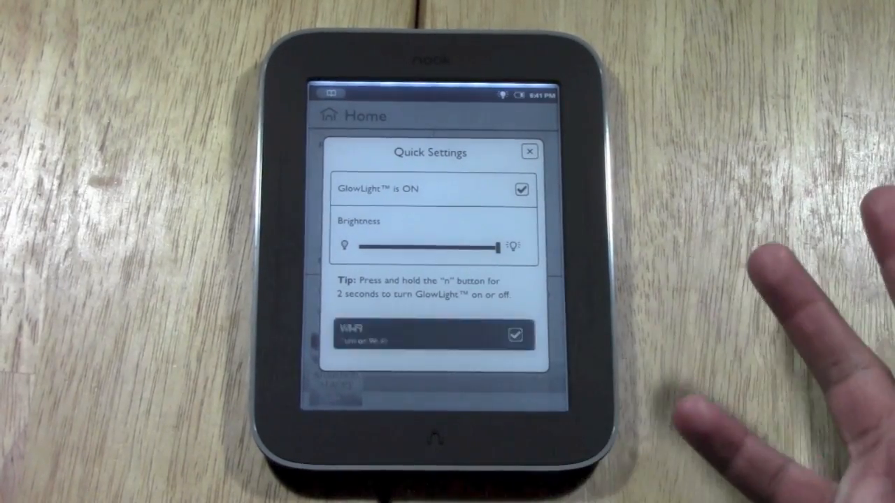
click(515, 336)
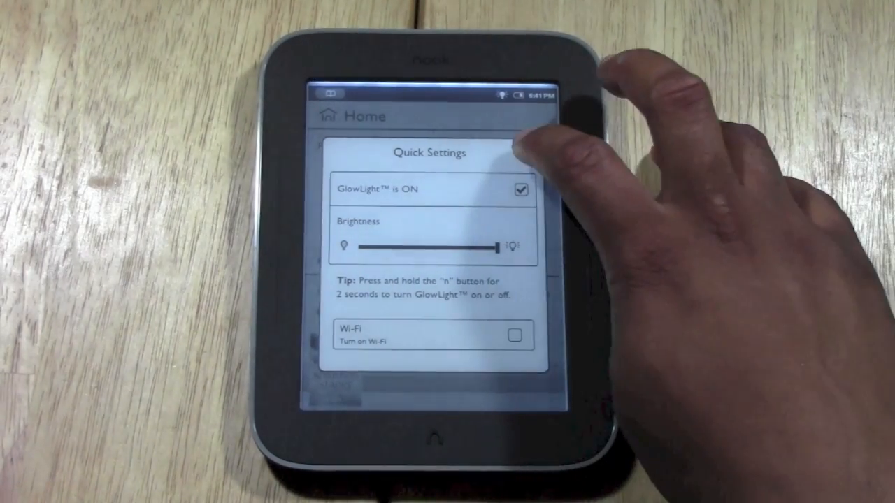